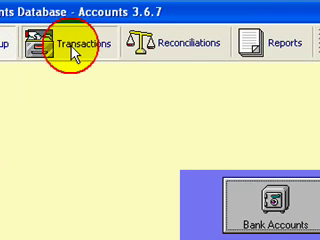
- Open the Transactions area showing the empty Bills (Purchases) list
left_click(75, 45)
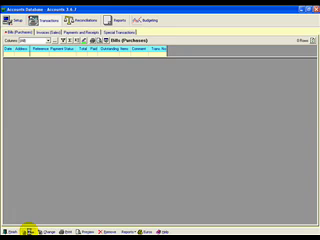
- Create a new purchase bill from Local Merchant
left_click(18, 230)
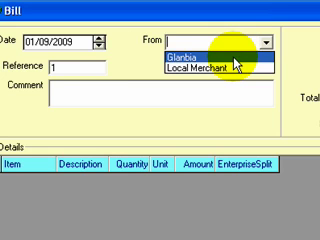
left_click(198, 64)
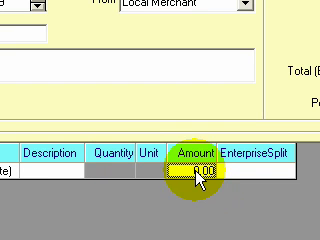
- Enter a 600.00 Feed line split to Dairy and an 800.00 fertilizer line
type("600")
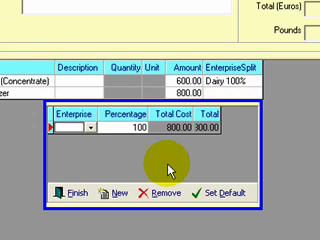
left_click(88, 128)
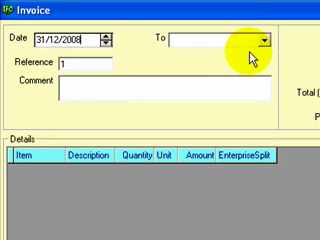
- Invoice Glanbia for Milk Sales: 6000 litres at 1,500.00
left_click(264, 42)
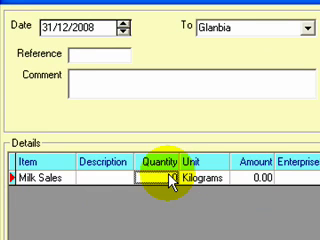
type("6000")
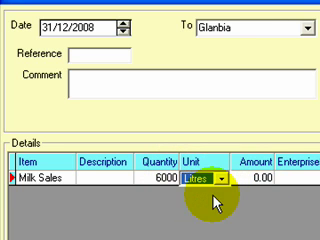
left_click(245, 180)
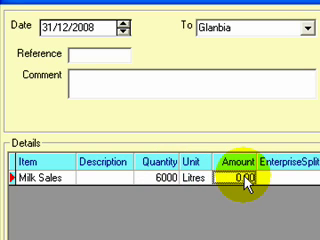
type("1500")
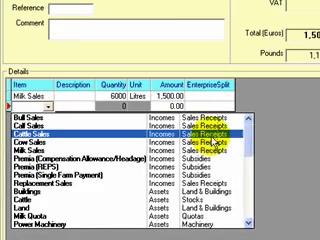
- Scroll the second line's item list down to the Expenses entries
scroll("down", 3)
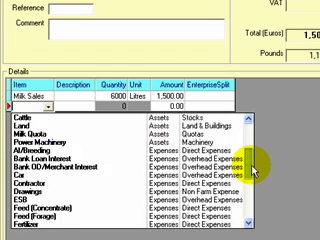
scroll("down", 3)
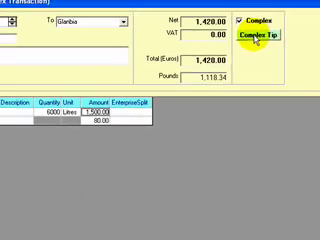
- Show the Complex Transaction tip explaining expense items on the invoice
left_click(268, 38)
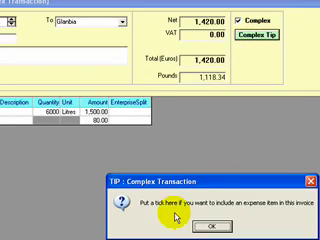